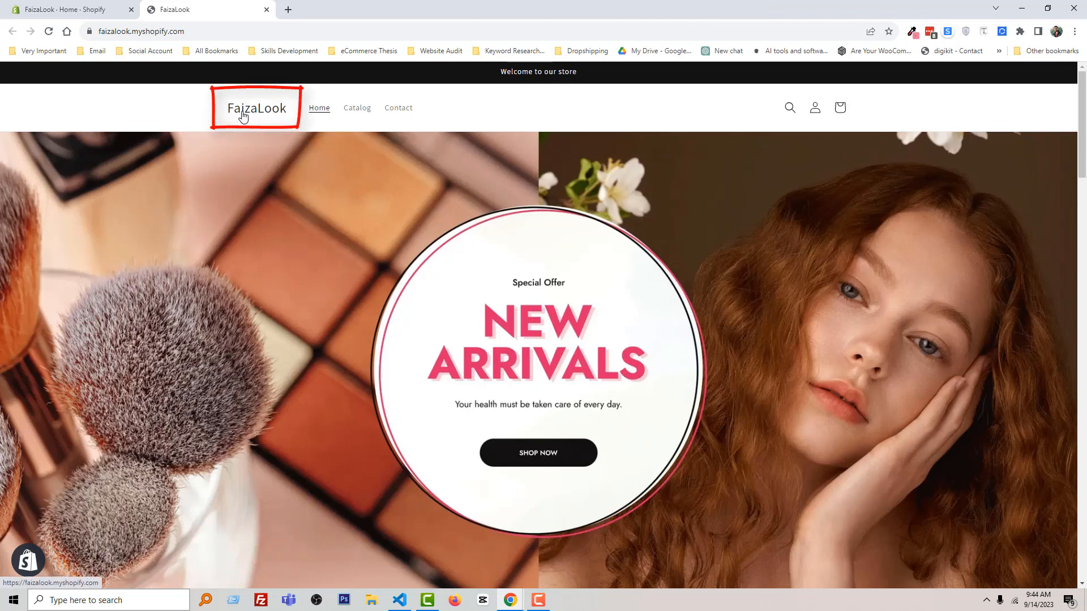
pyautogui.moveTo(209, 116)
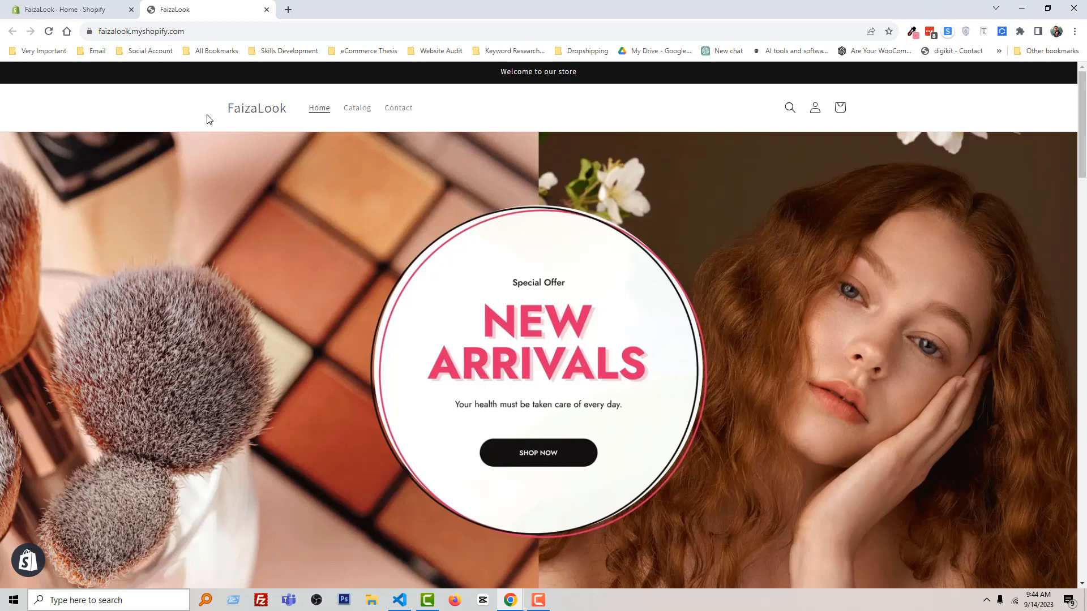
# From Online Store > Themes, enter Edit code on the current Updated copy of Dawn
pyautogui.click(69, 9)
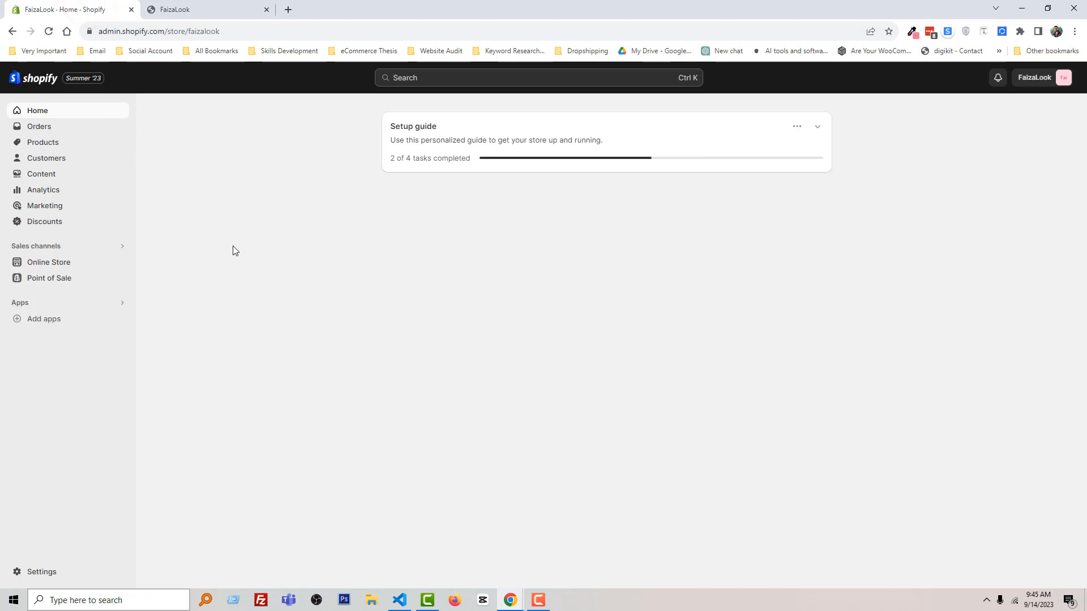
pyautogui.moveTo(48, 261)
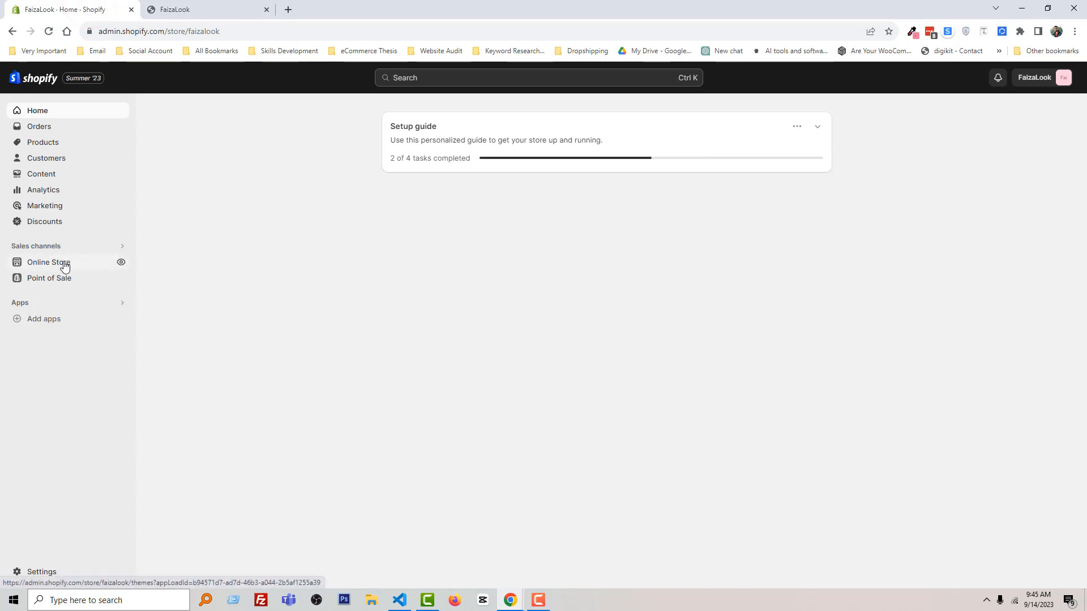
pyautogui.click(48, 262)
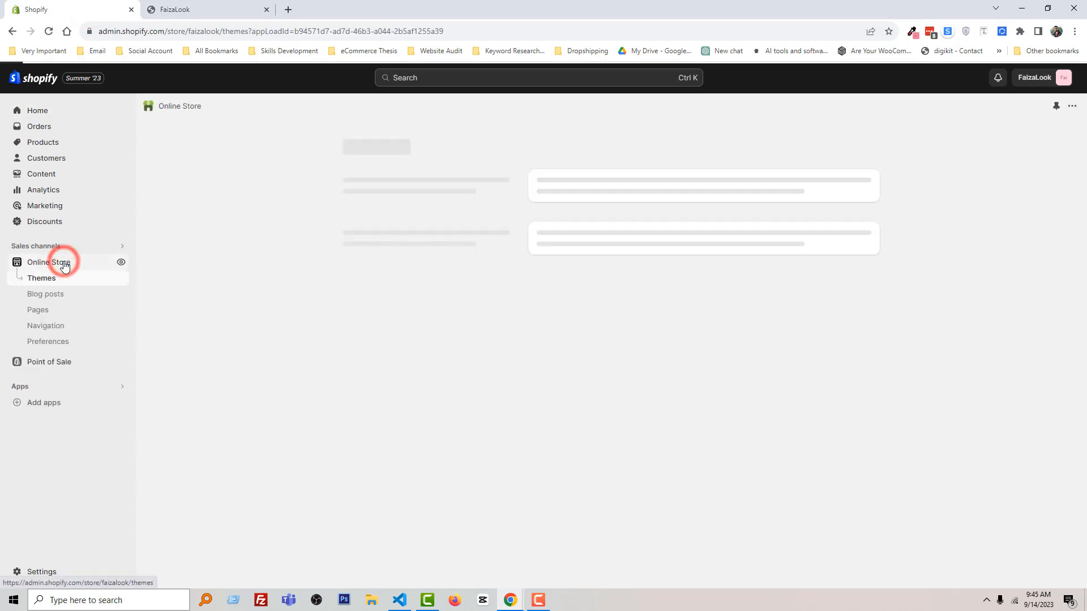
pyautogui.click(47, 262)
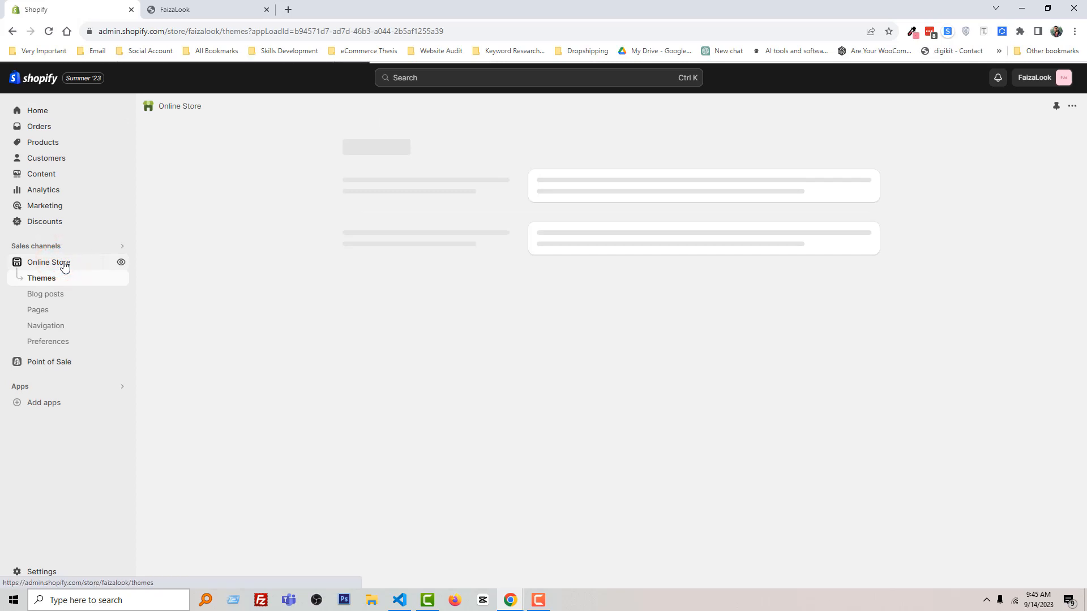
pyautogui.click(41, 278)
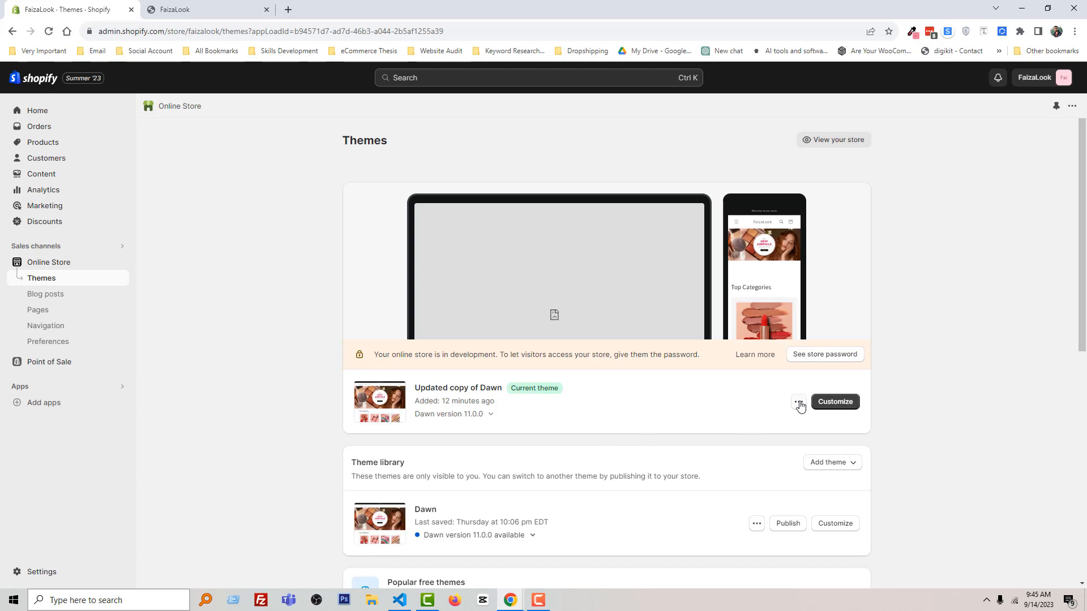
pyautogui.click(798, 400)
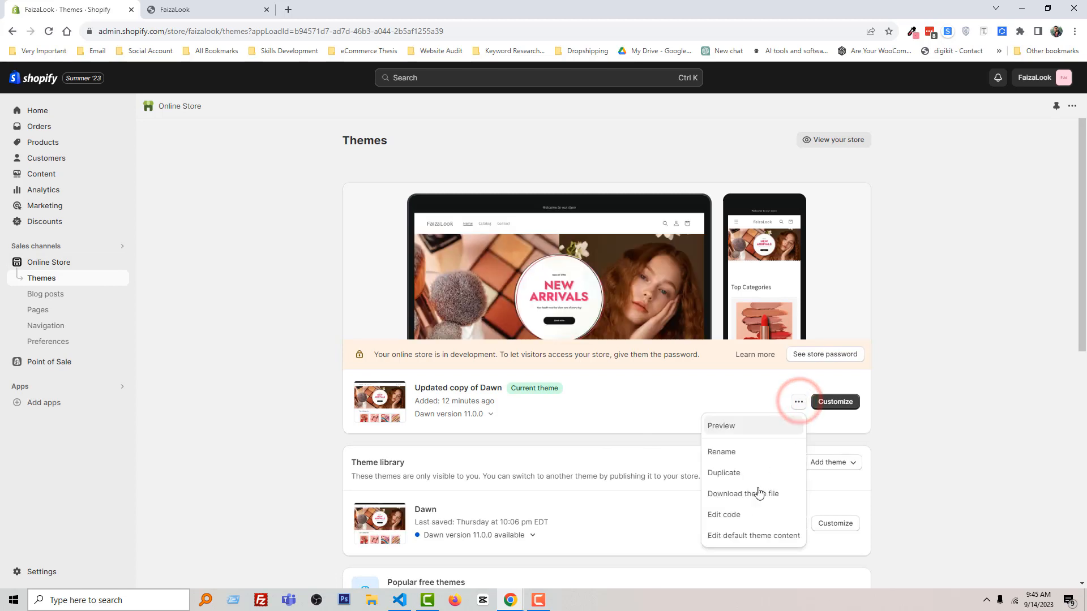
pyautogui.click(723, 513)
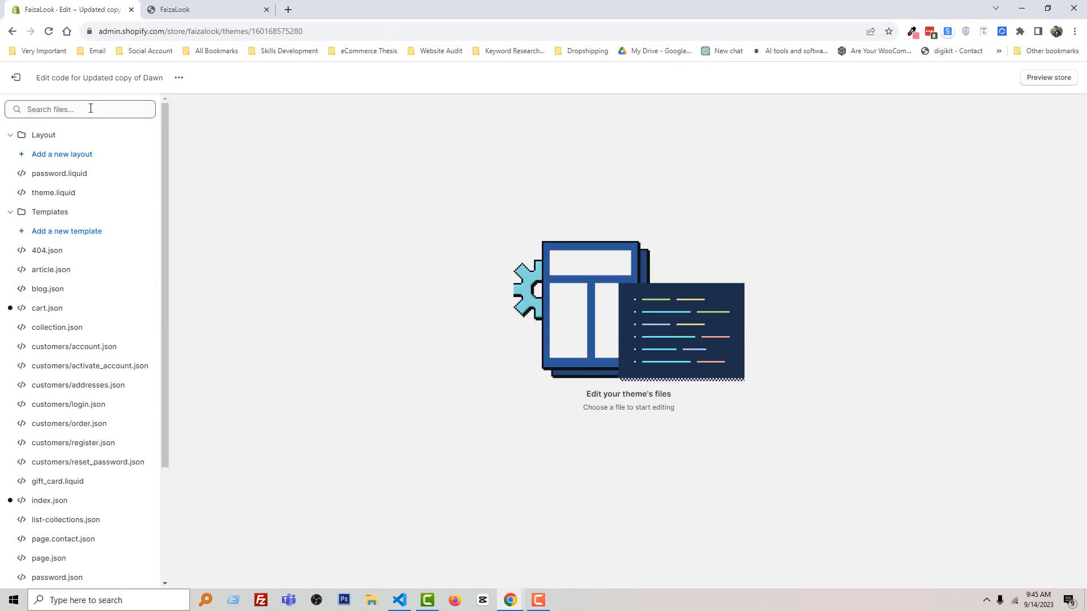
# Search the theme files for 'he' and load header.liquid under Sections
pyautogui.write('header')
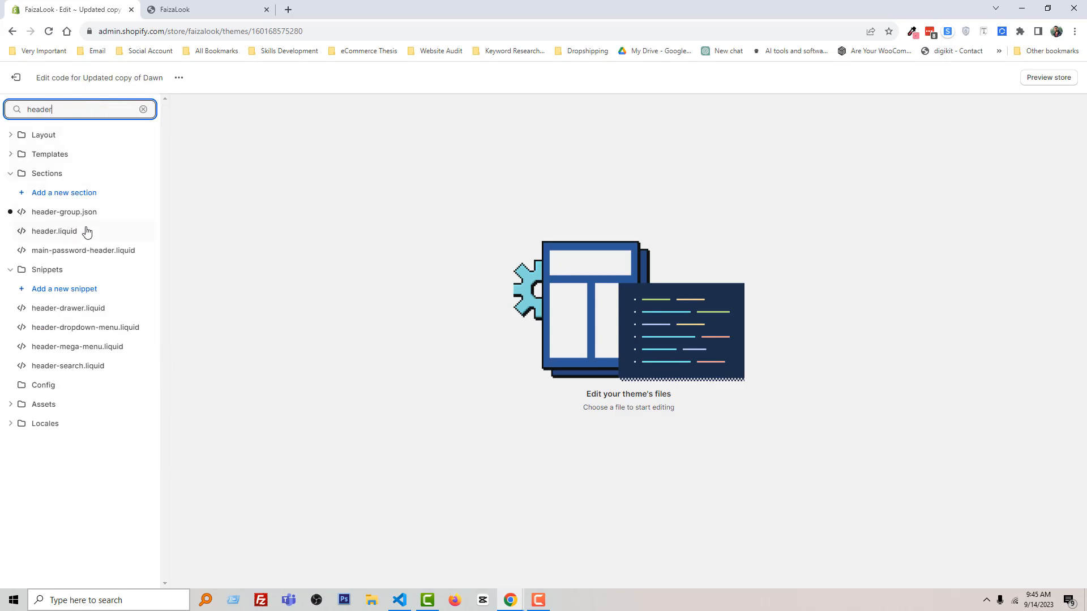
pyautogui.moveTo(92, 235)
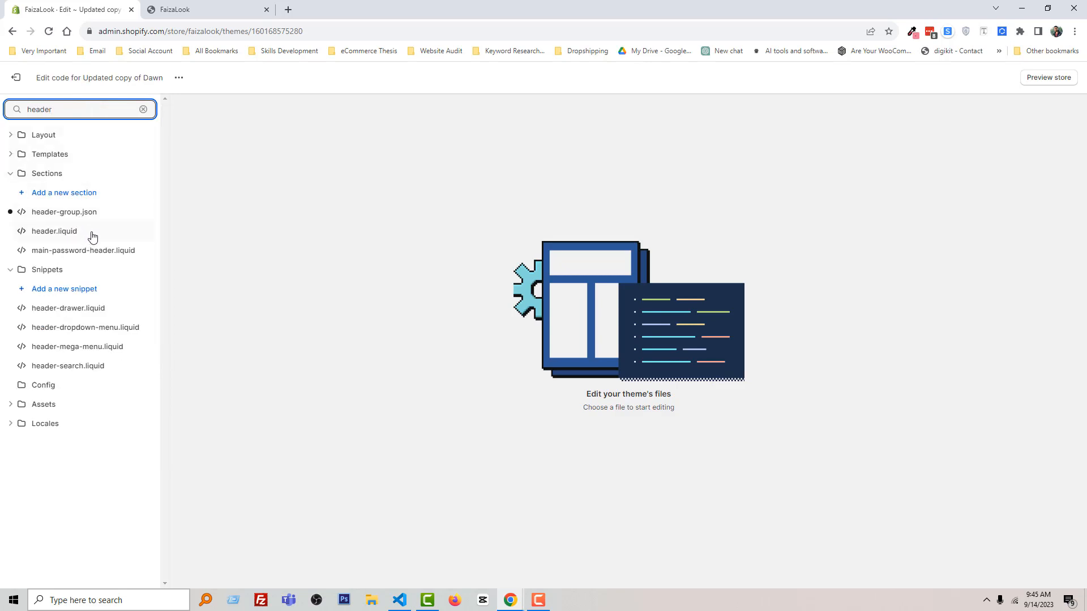
pyautogui.click(54, 231)
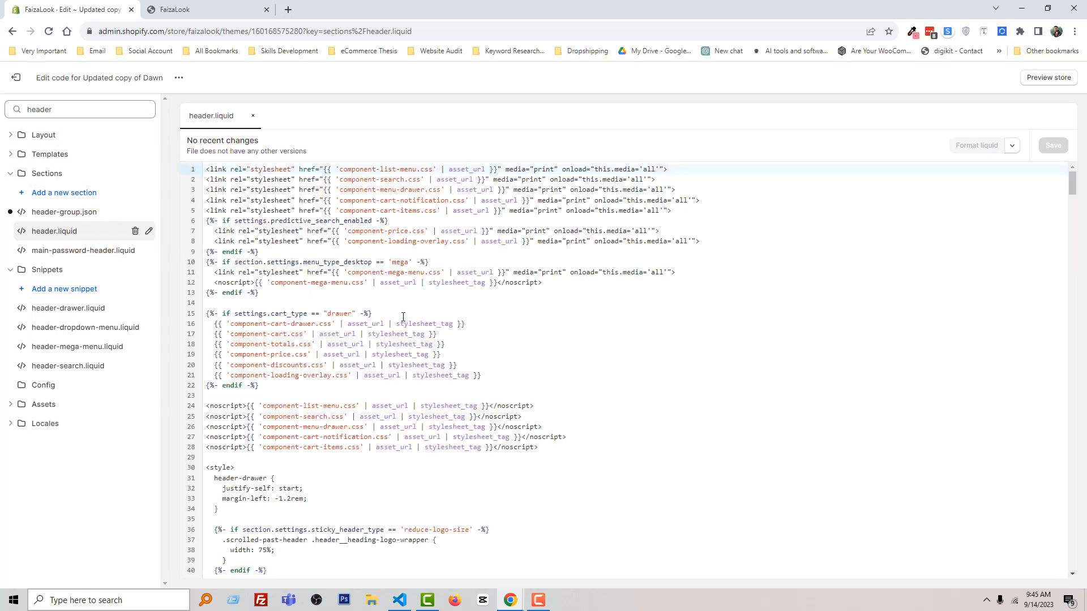
pyautogui.moveTo(679, 410)
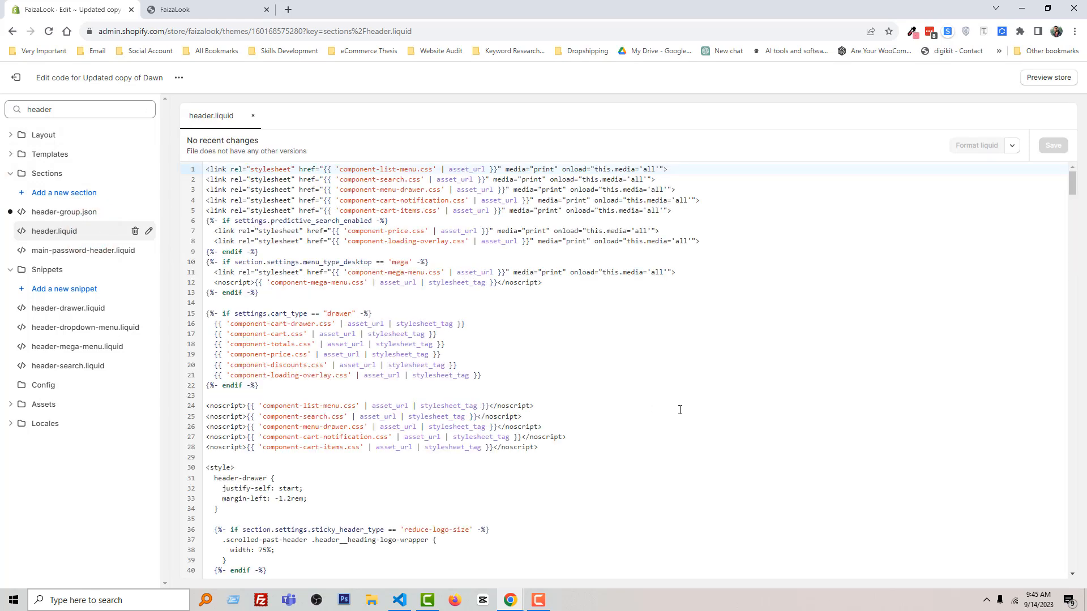
pyautogui.moveTo(604, 453)
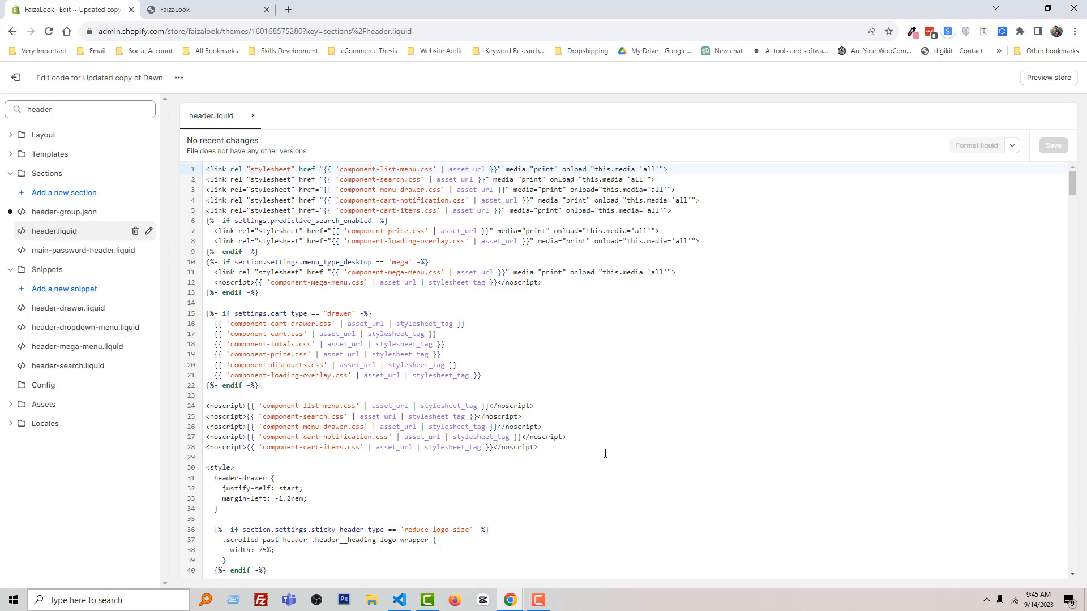
pyautogui.moveTo(525, 493)
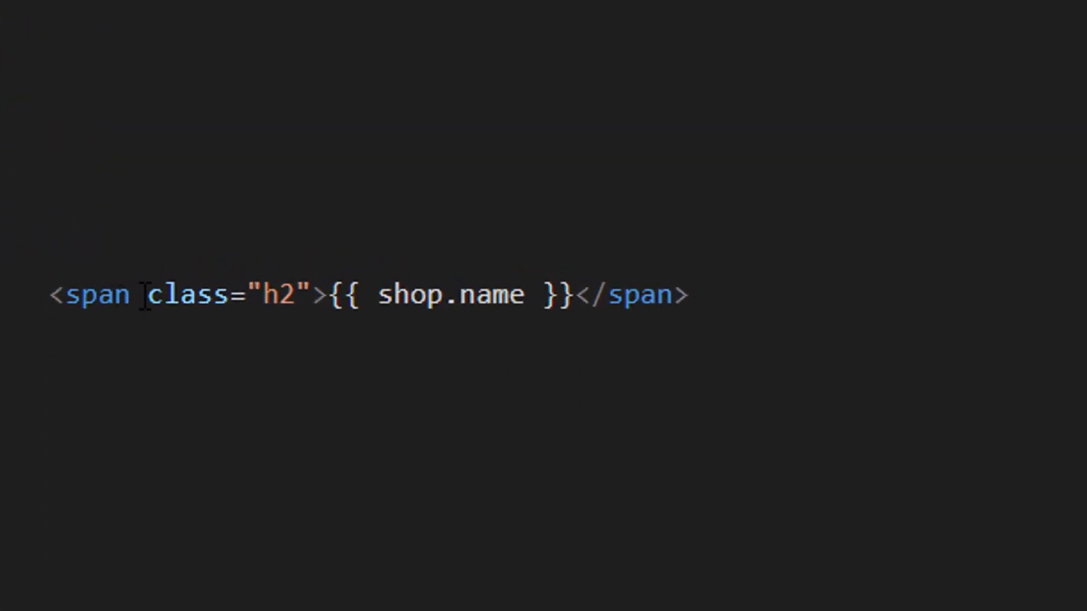
pyautogui.moveTo(660, 294)
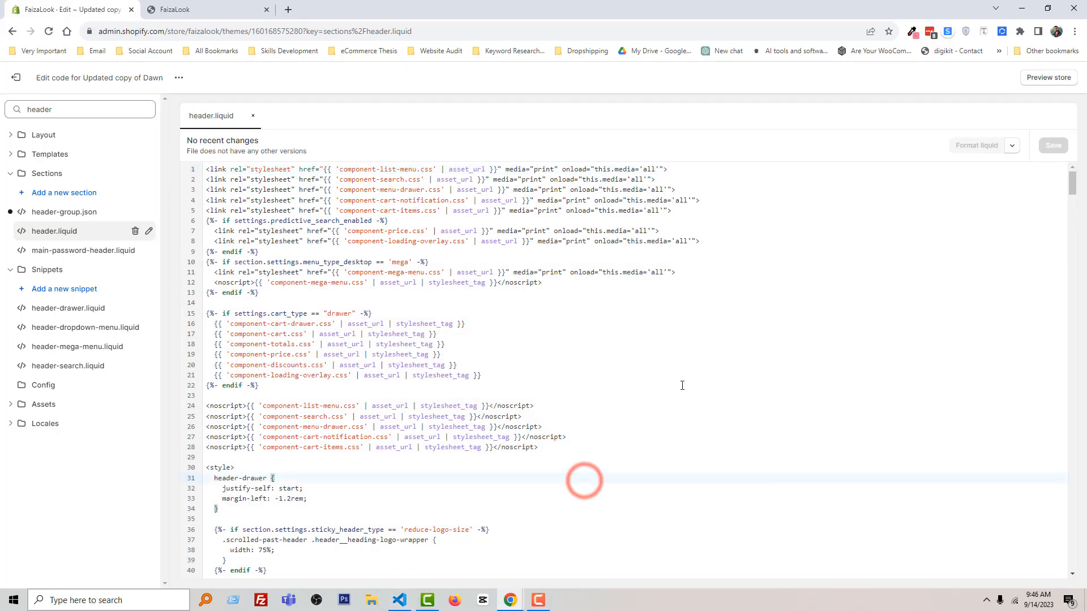
# Locate <span class="h2">{{ shop.name }}</span> in header.liquid via in-file search
pyautogui.press('ctrl+f')
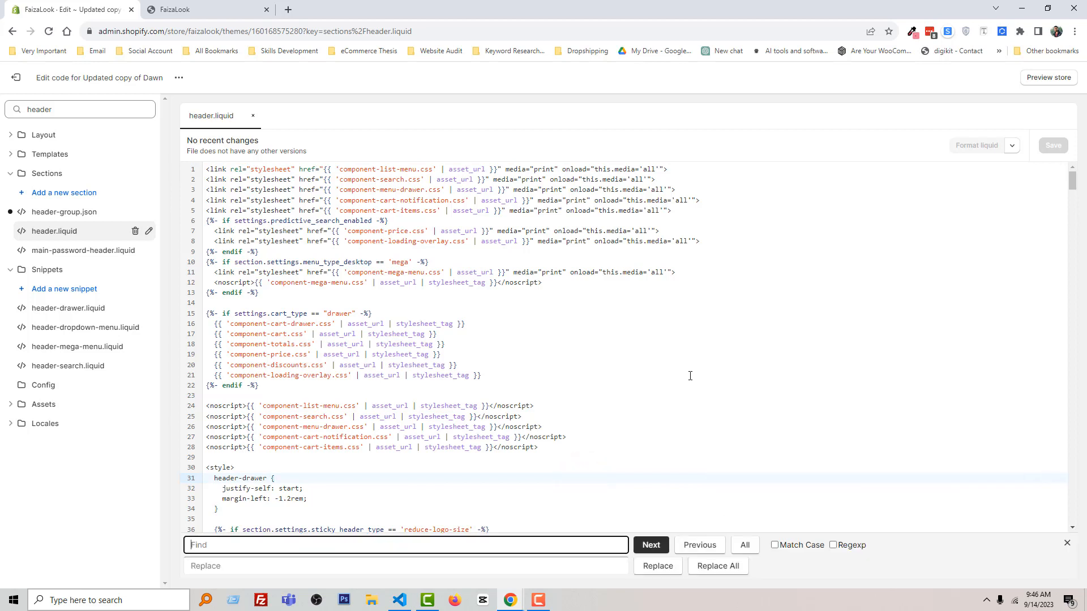
pyautogui.press('ctrl+v')
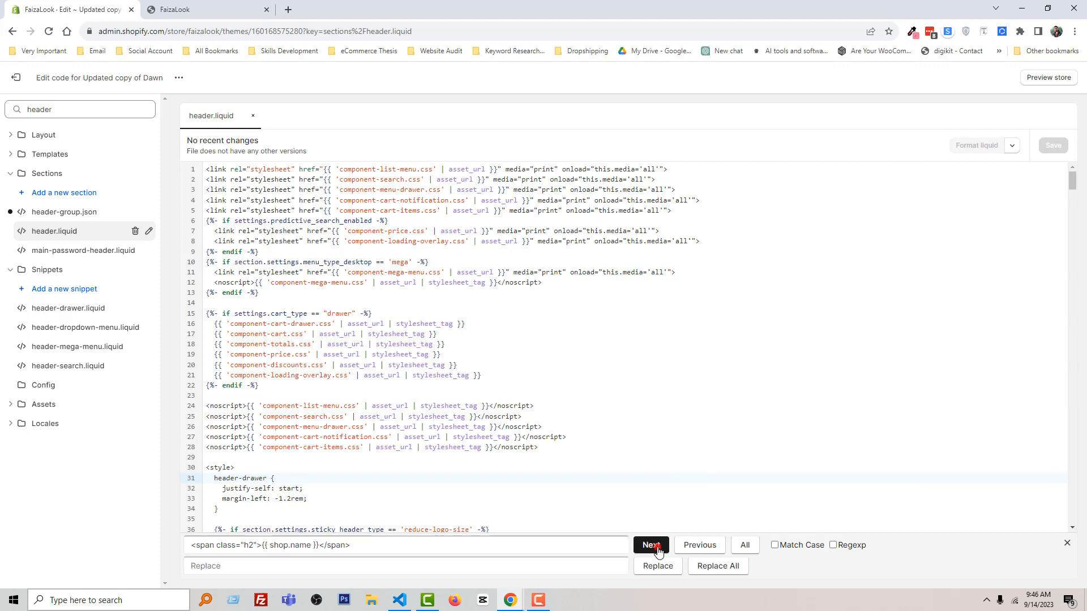
pyautogui.click(649, 547)
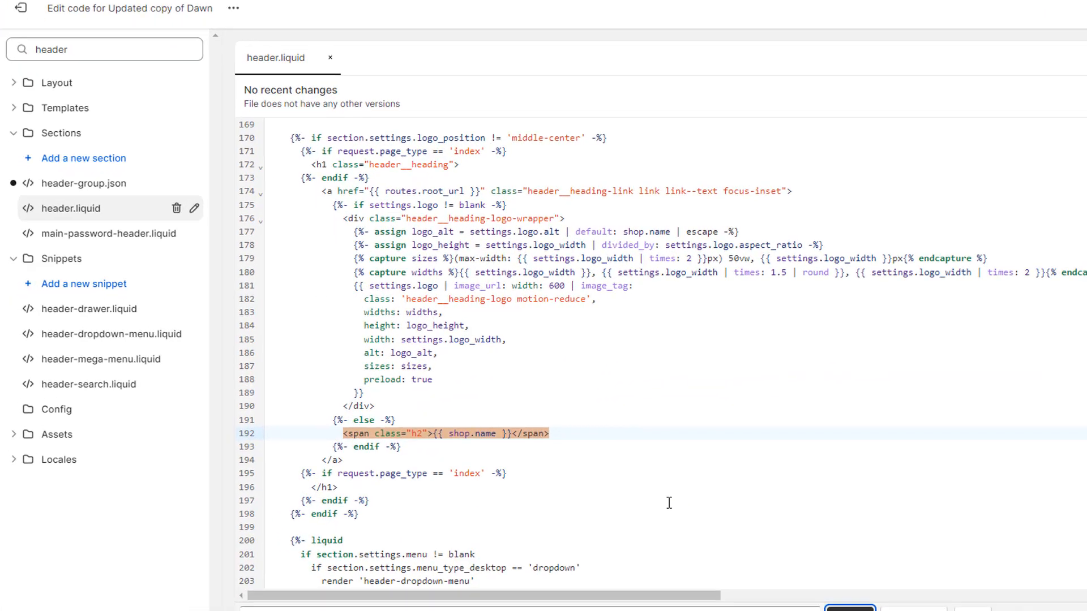
pyautogui.scroll(-3)
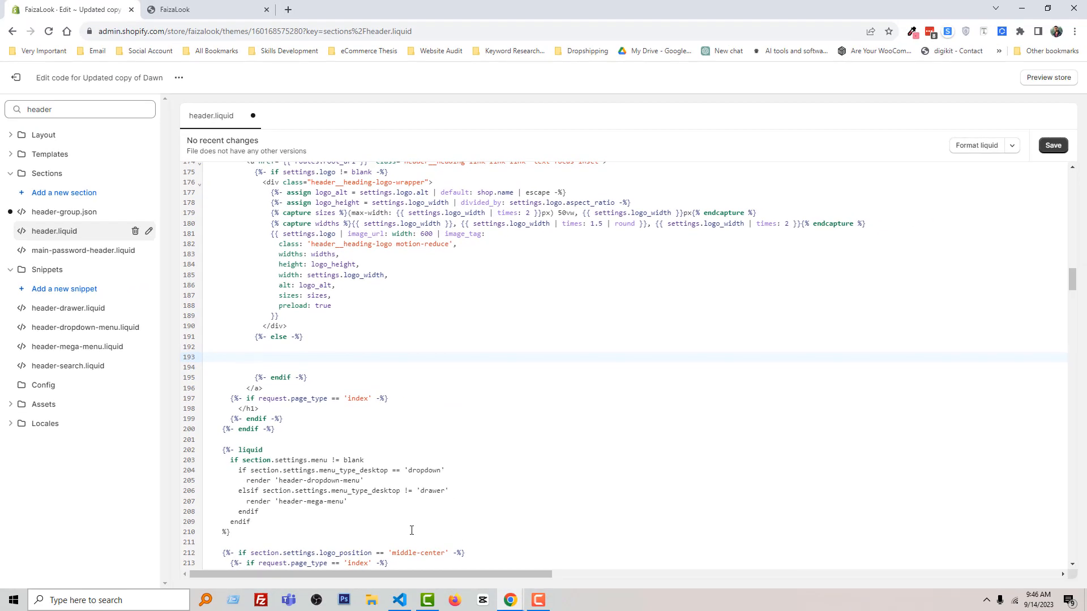
# Delete both shop-name span lines from the logo fallback branches
pyautogui.press('ctrl+f')
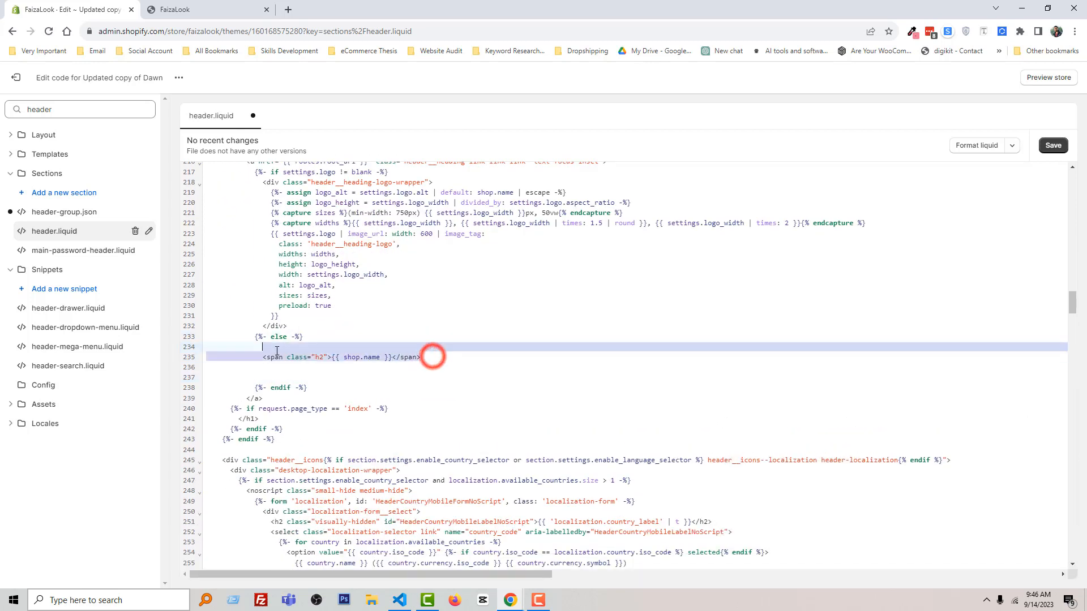
pyautogui.press('Delete')
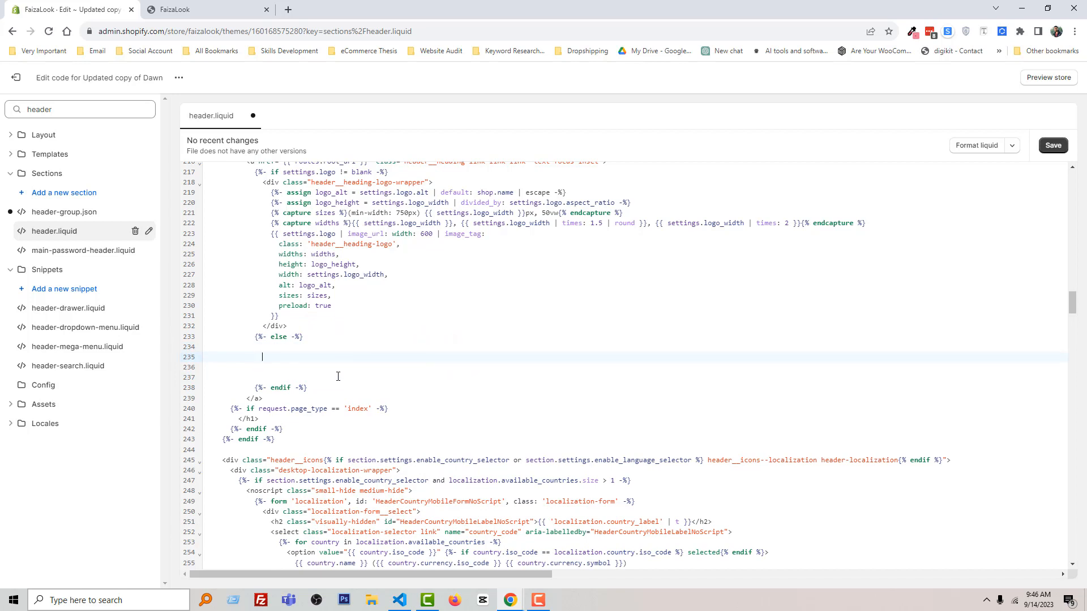
pyautogui.press('ctrl+f')
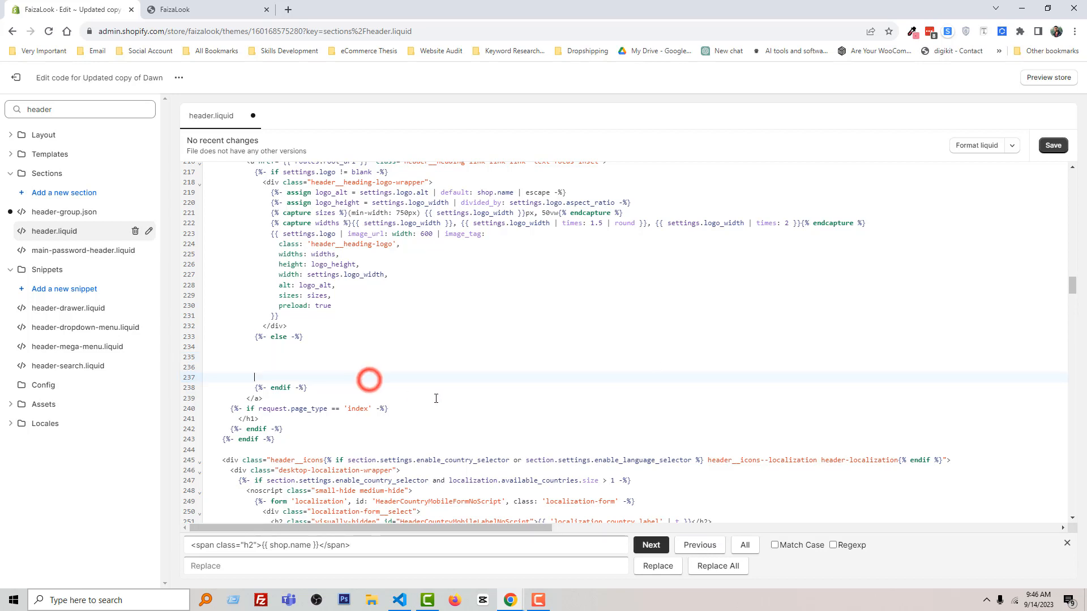
# Save header.liquid and switch to the live FaizaLook storefront to see the header without the shop name
pyautogui.click(1052, 145)
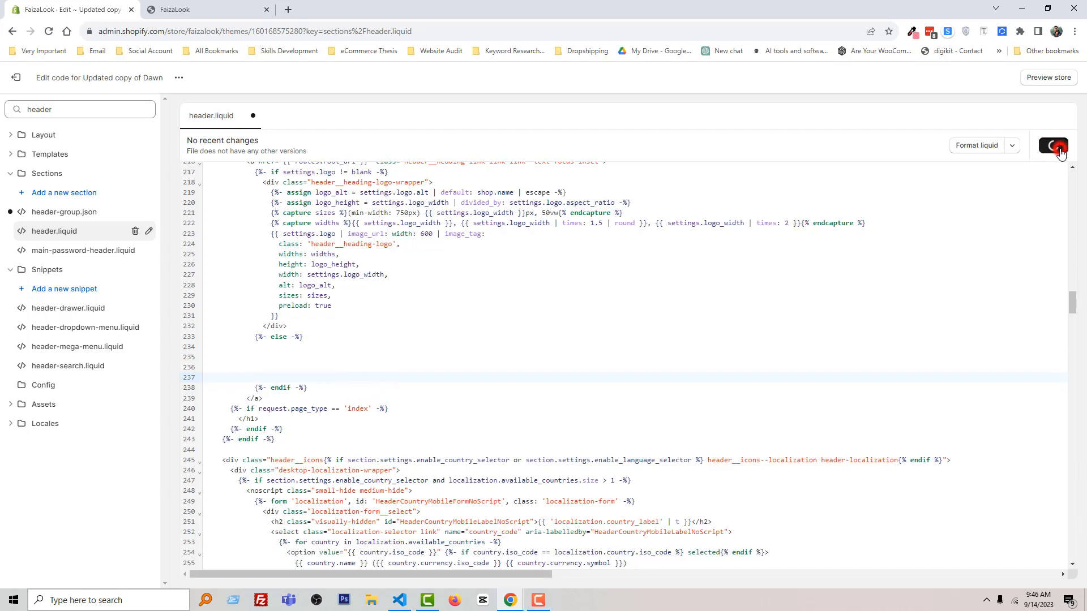
pyautogui.click(1052, 145)
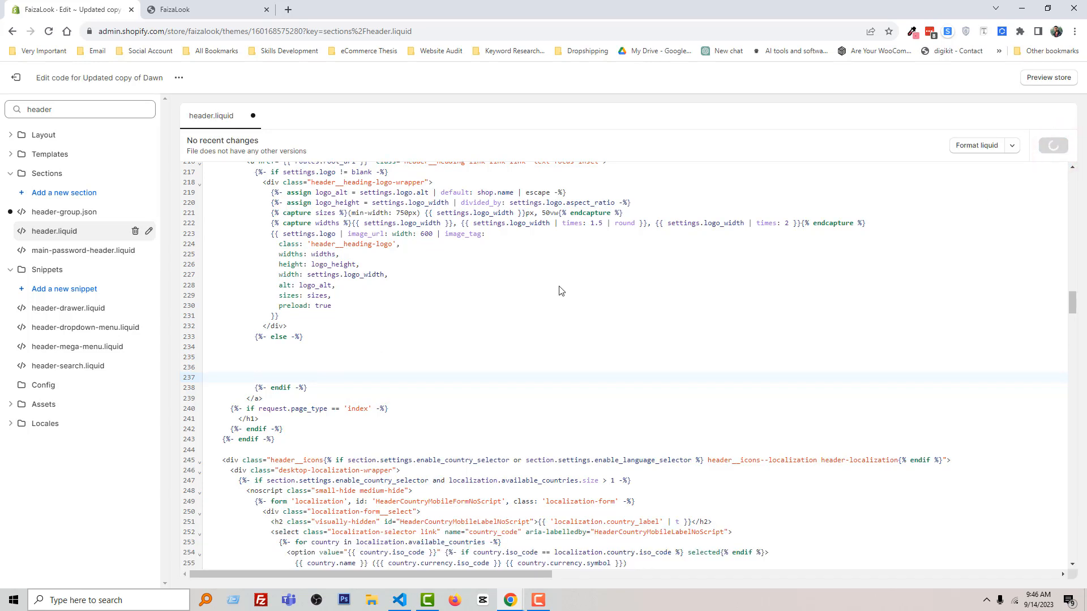
pyautogui.press('ctrl+s')
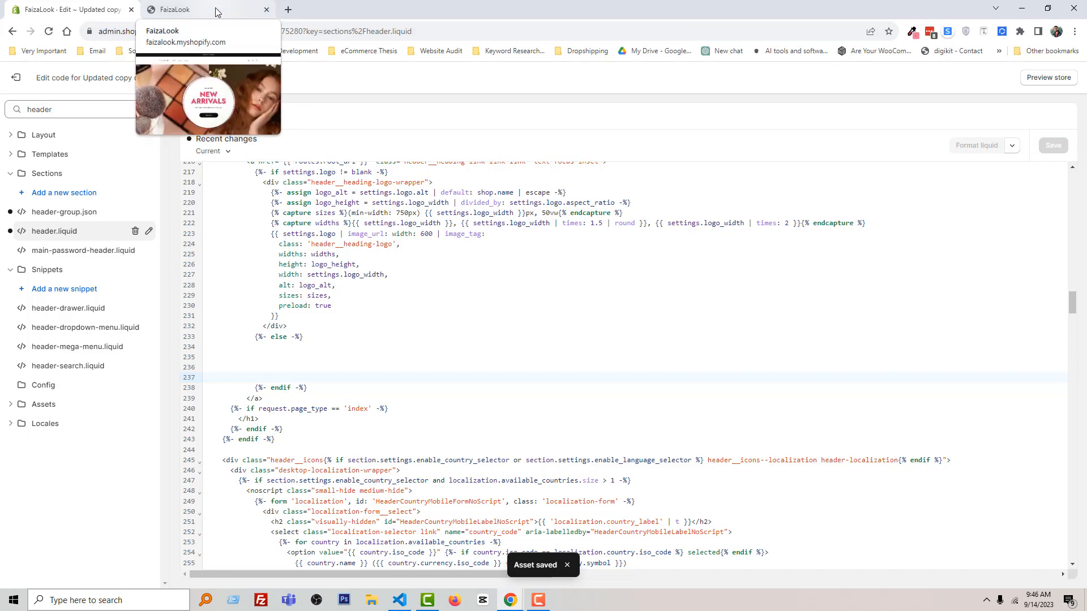
pyautogui.click(177, 9)
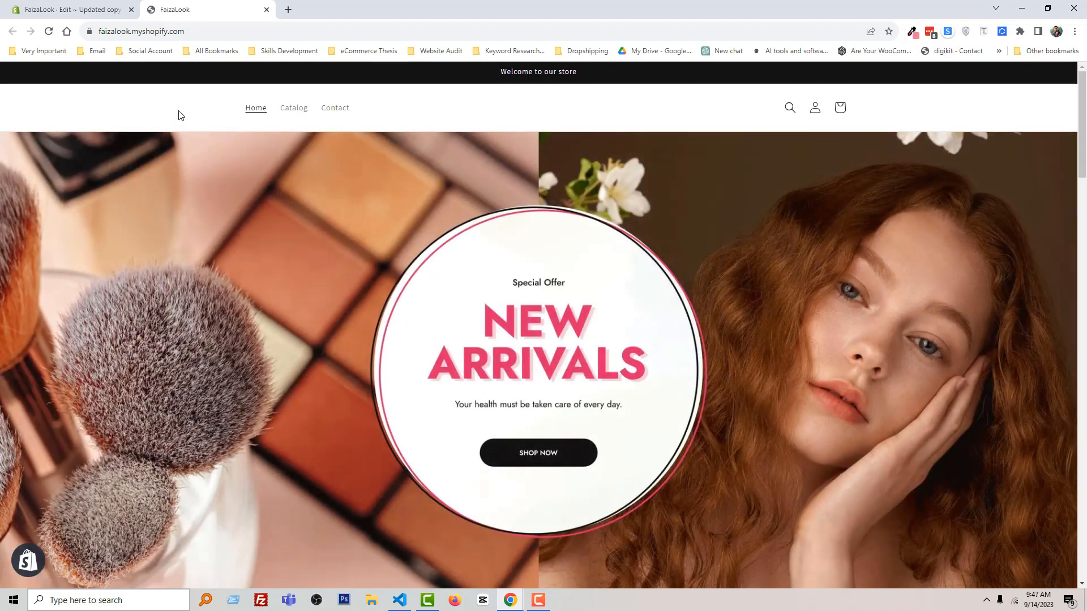
pyautogui.moveTo(160, 115)
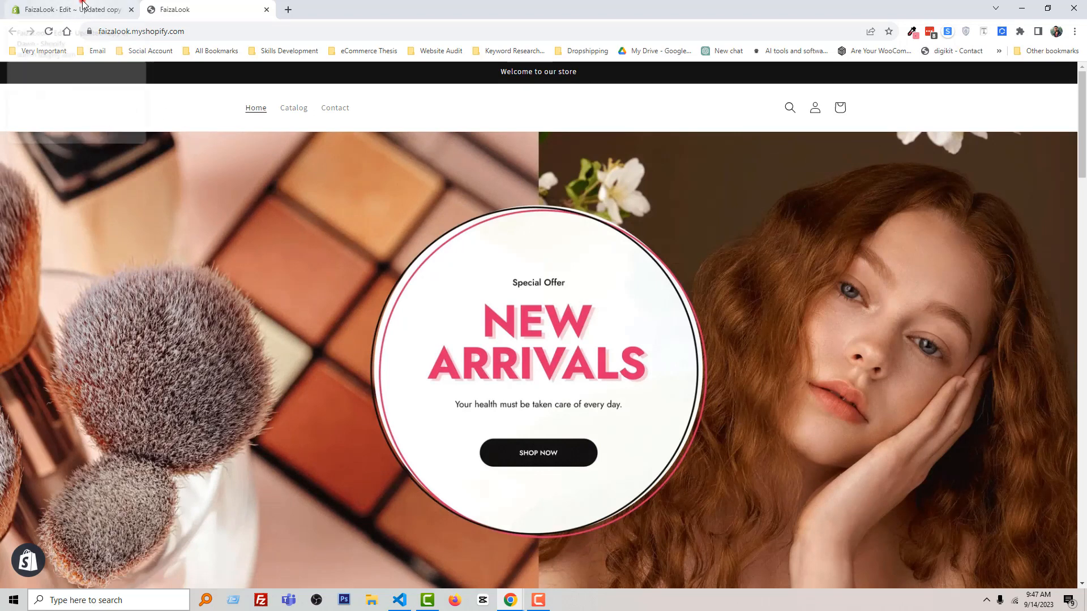
# Exit the code editor and customize the current theme, entering its Header section settings
pyautogui.click(69, 9)
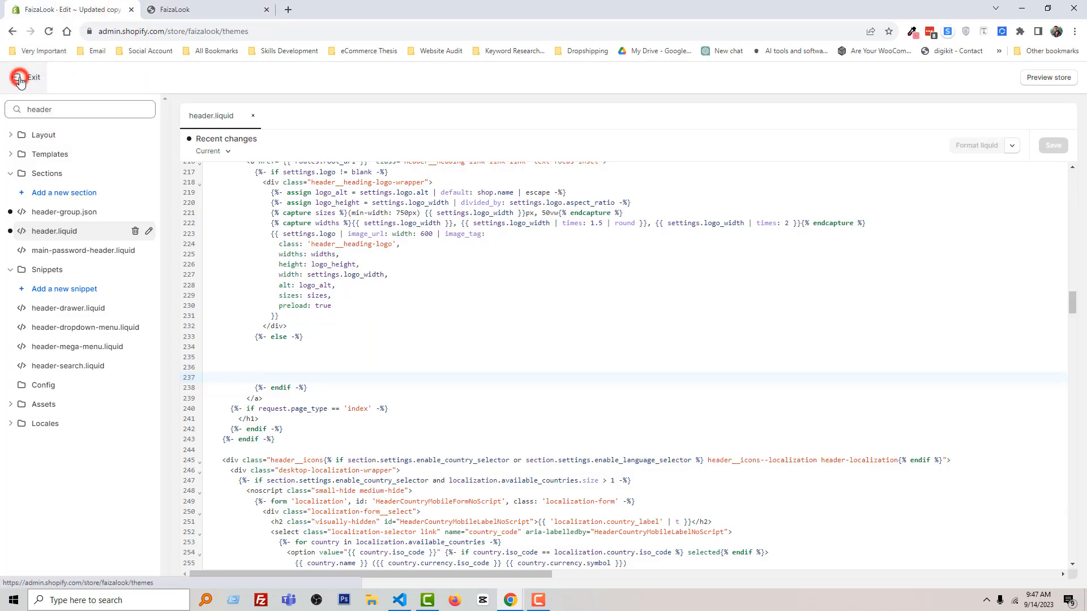
pyautogui.click(33, 77)
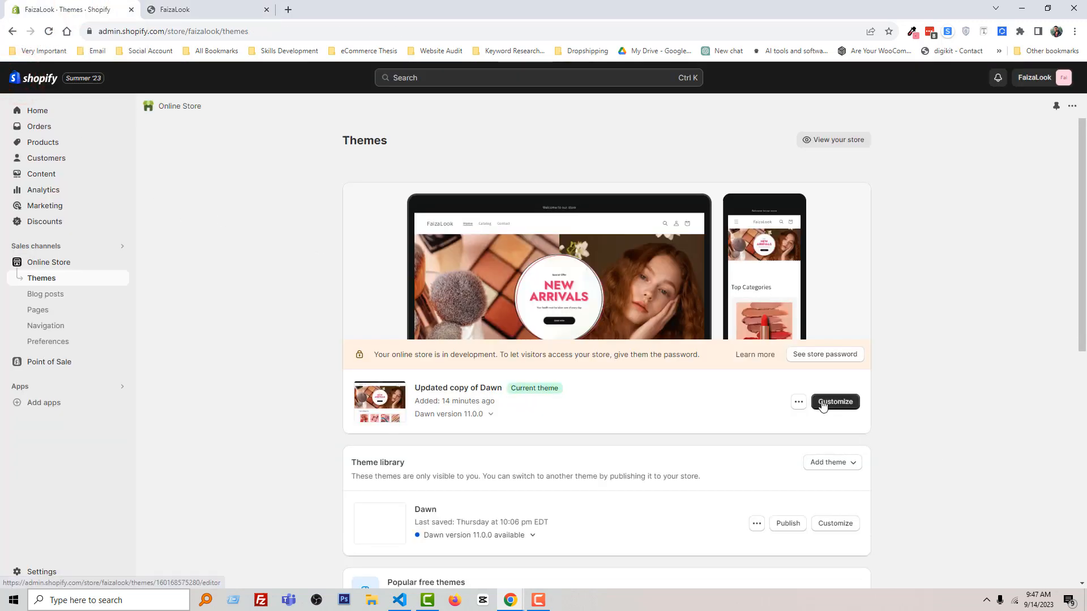
pyautogui.click(834, 402)
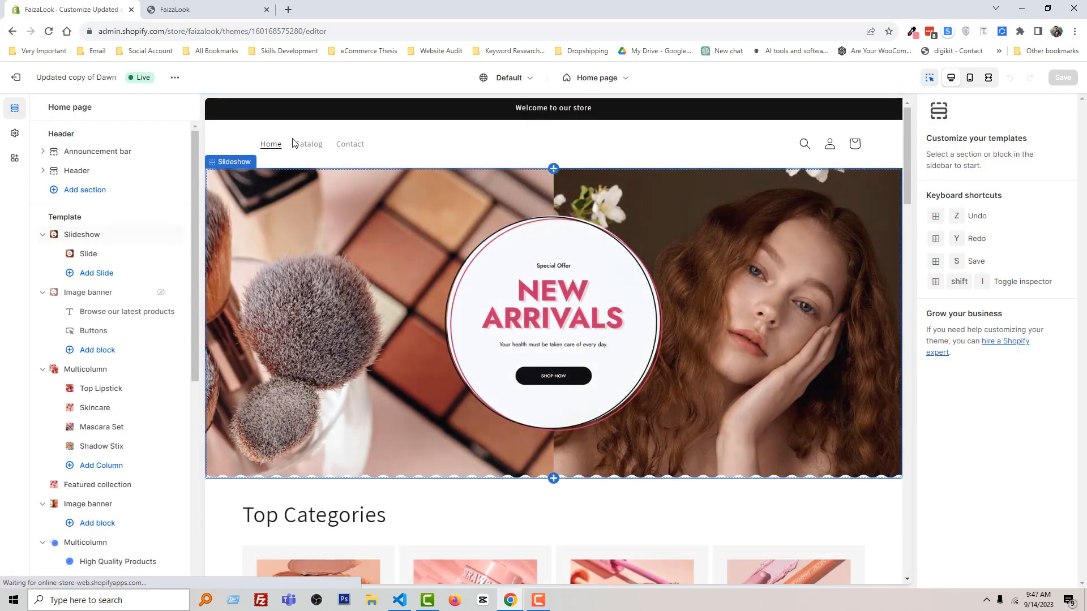
pyautogui.click(77, 171)
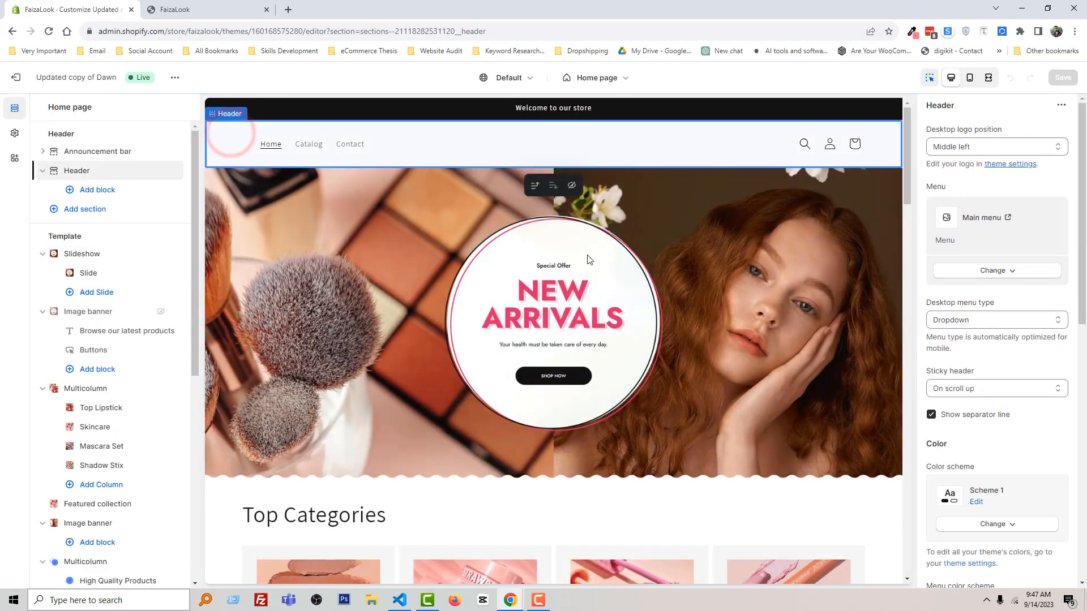
# Scroll the Header settings panel down to the empty Logo image option
pyautogui.scroll(-3)
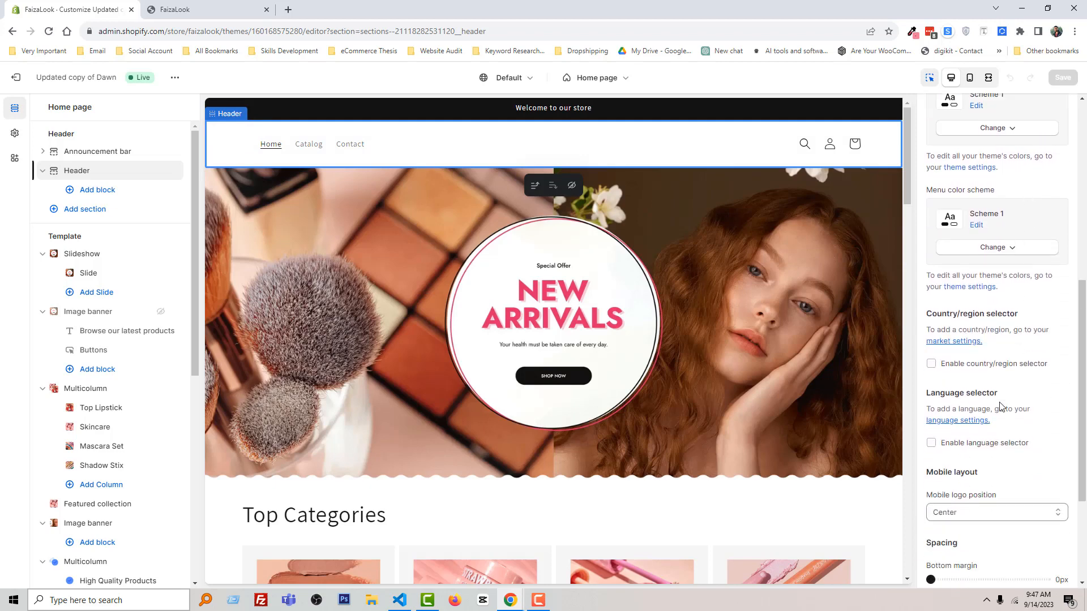
pyautogui.scroll(-3)
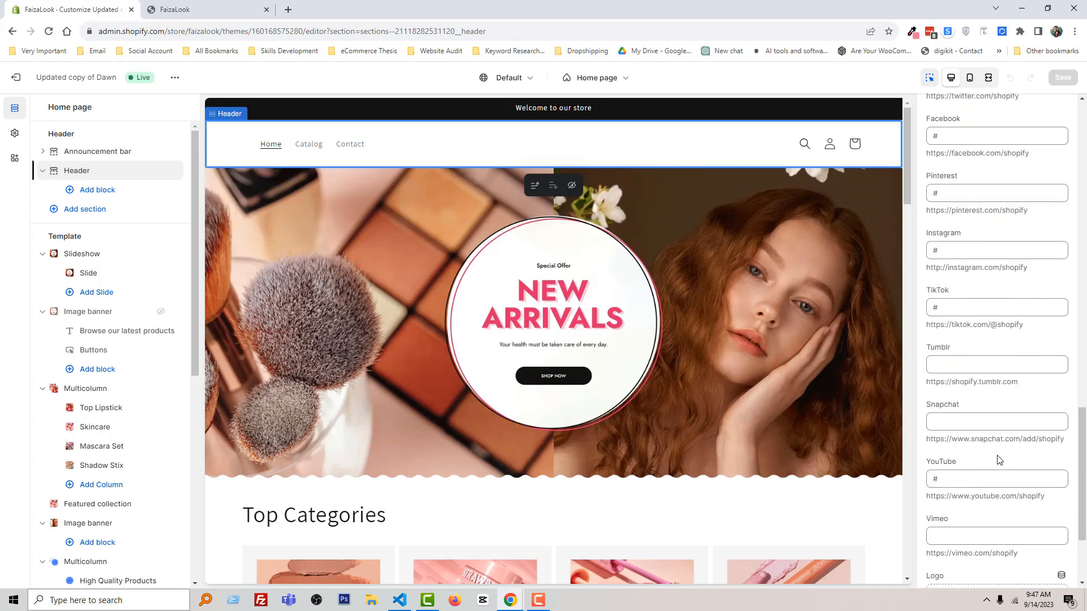
pyautogui.scroll(-3)
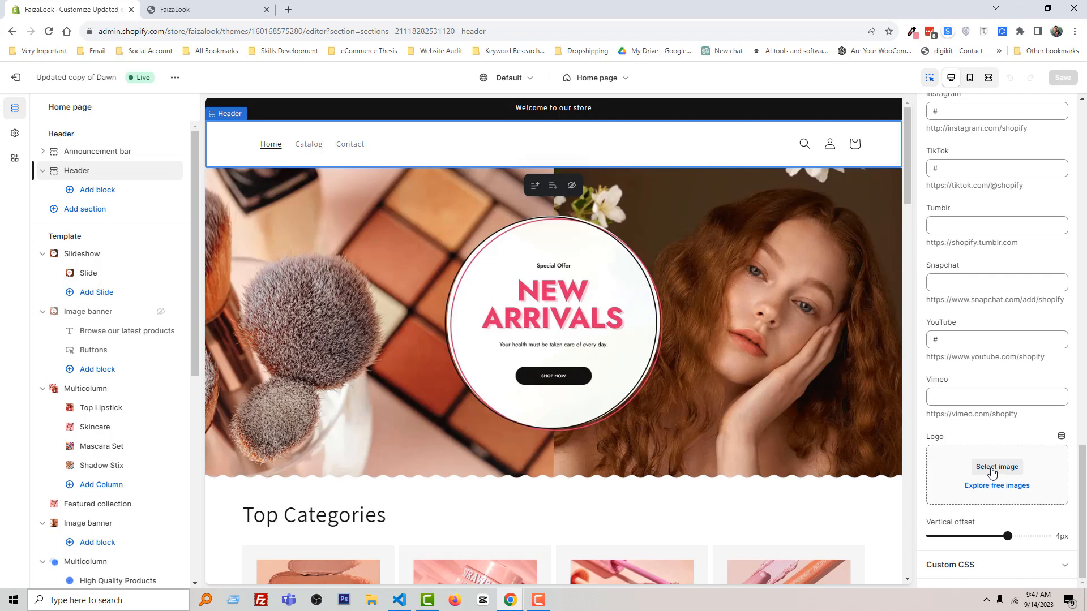
# Select the Signature image as the header logo, confirm with Done and save the theme
pyautogui.click(996, 466)
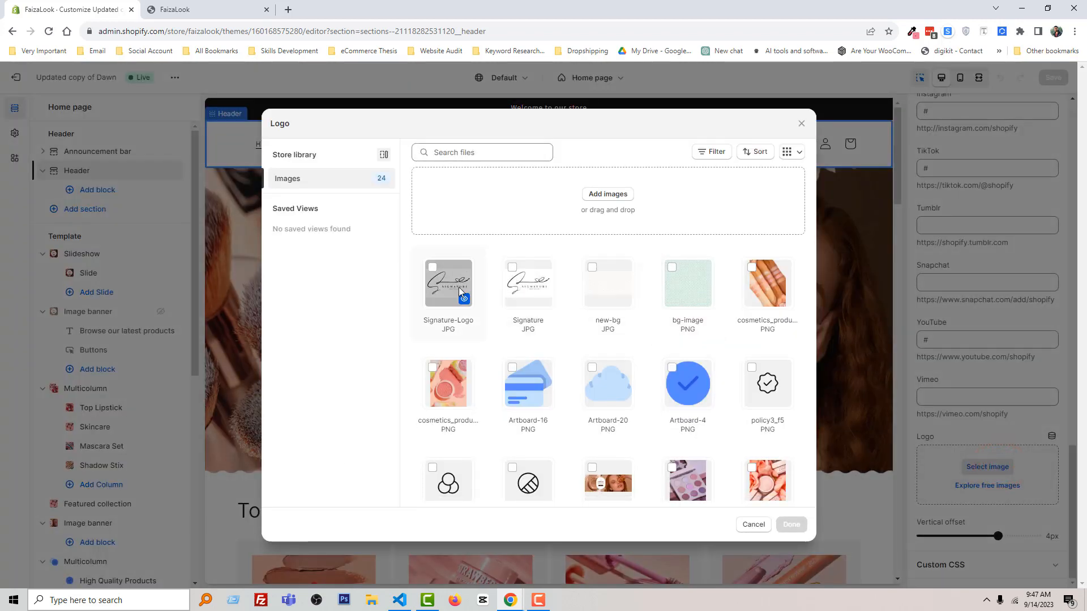
pyautogui.click(528, 282)
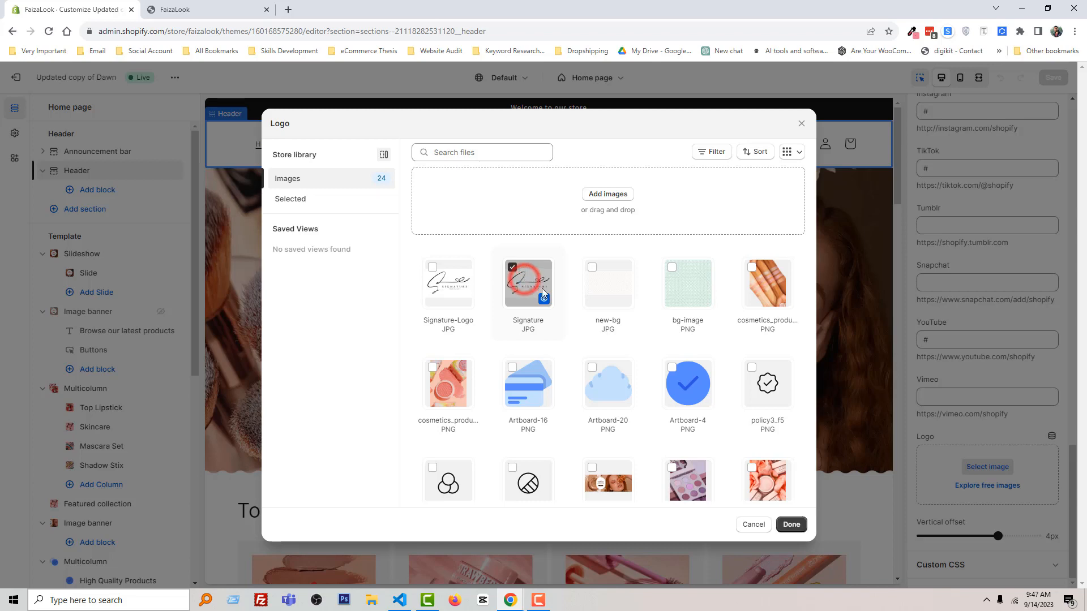
pyautogui.click(790, 524)
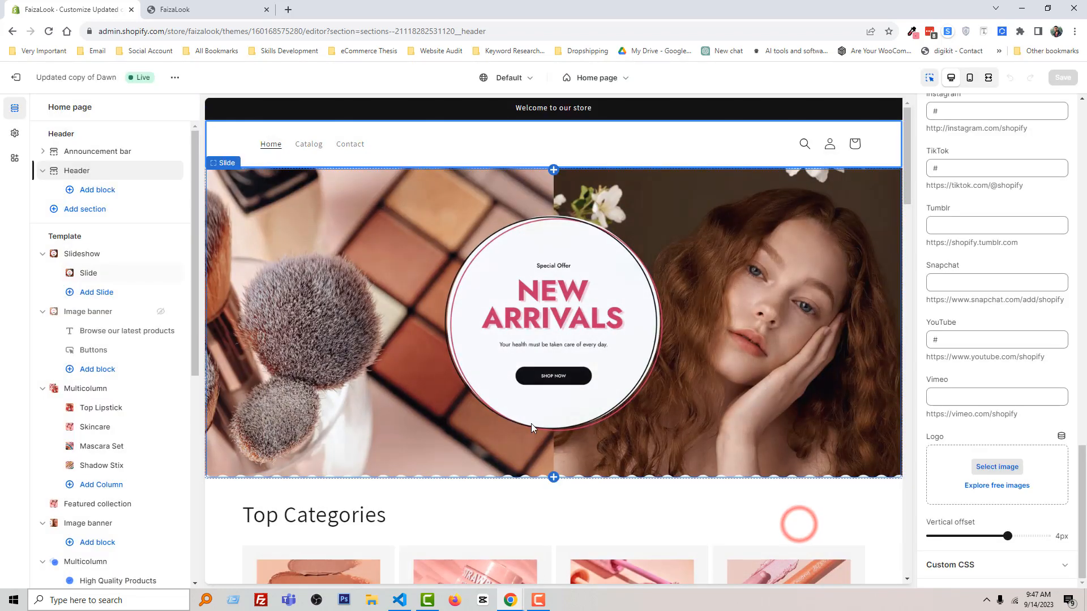
pyautogui.click(996, 466)
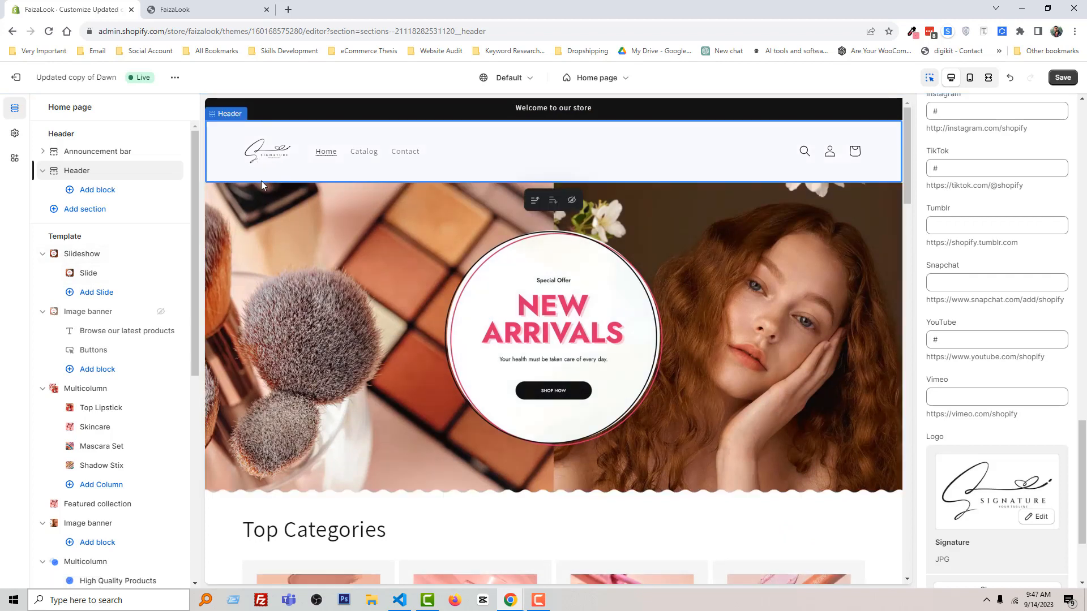
pyautogui.moveTo(946, 185)
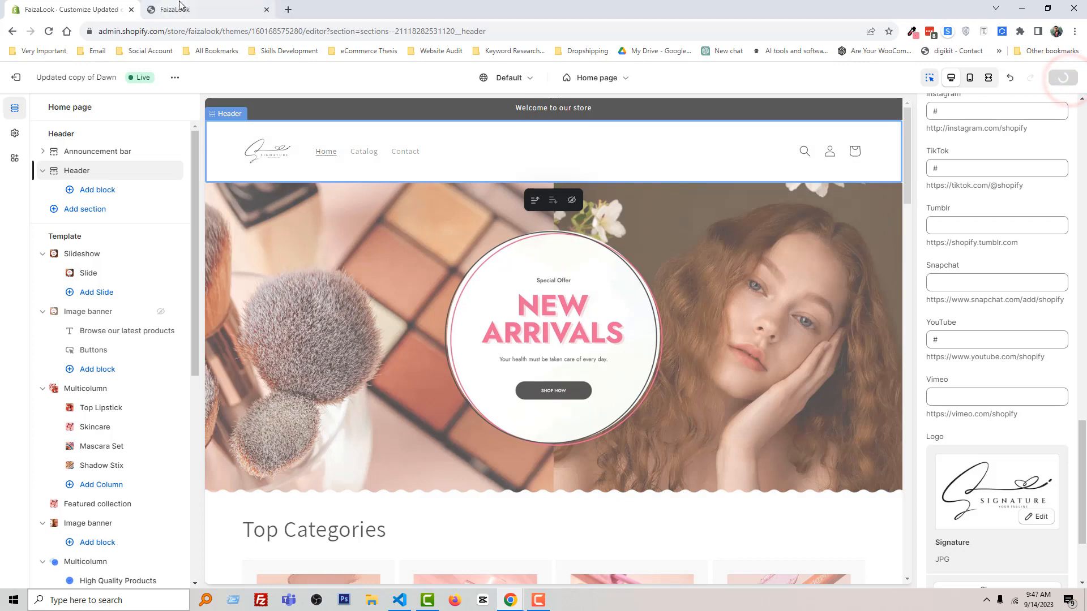
# Reload the live storefront to show the Signature logo beside the menu
pyautogui.click(177, 9)
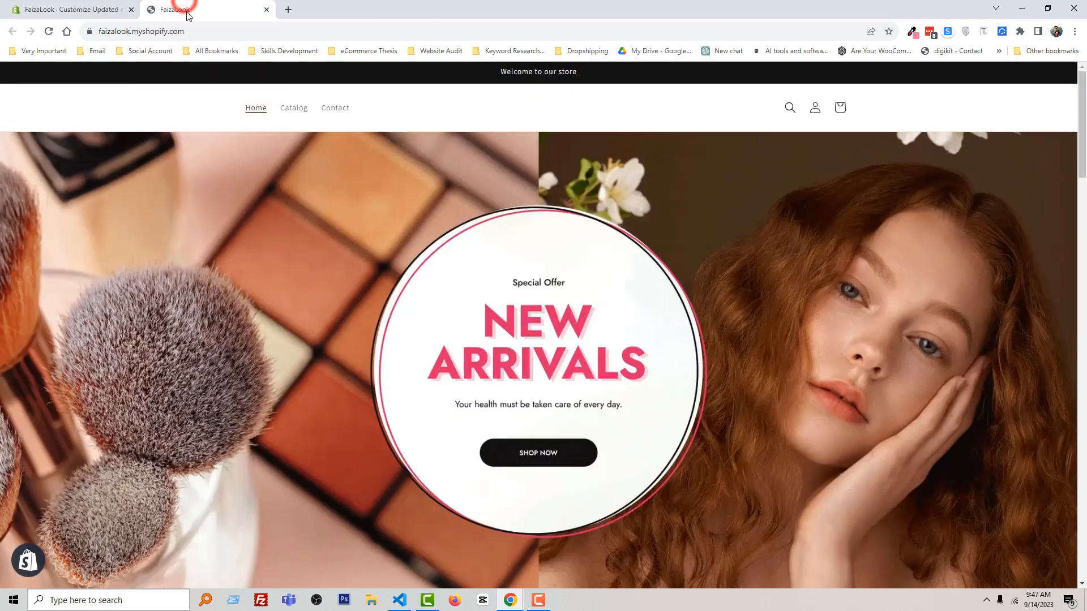
pyautogui.click(206, 9)
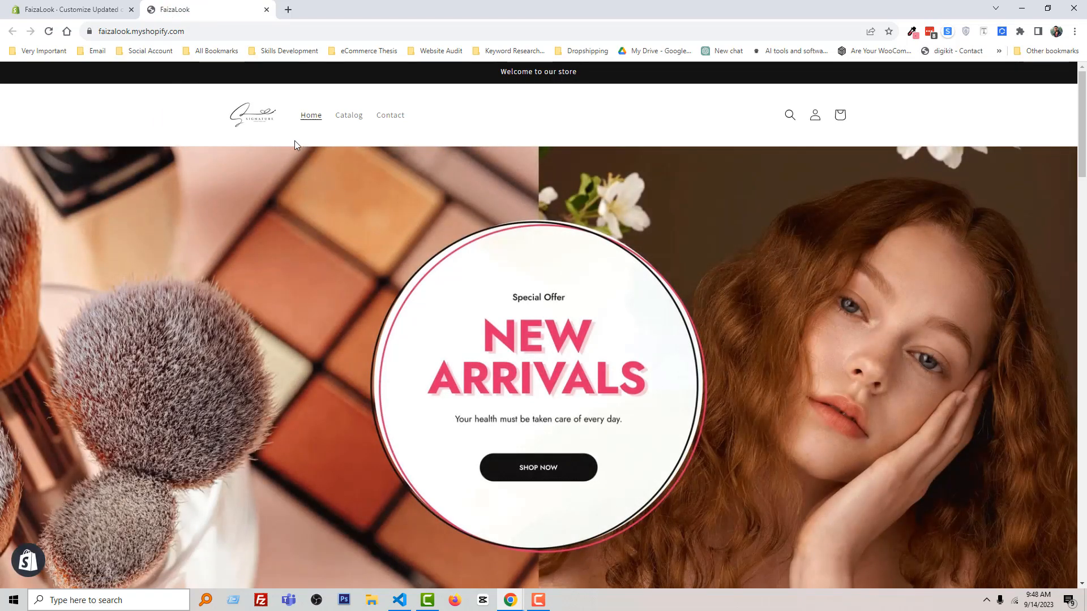
pyautogui.moveTo(211, 117)
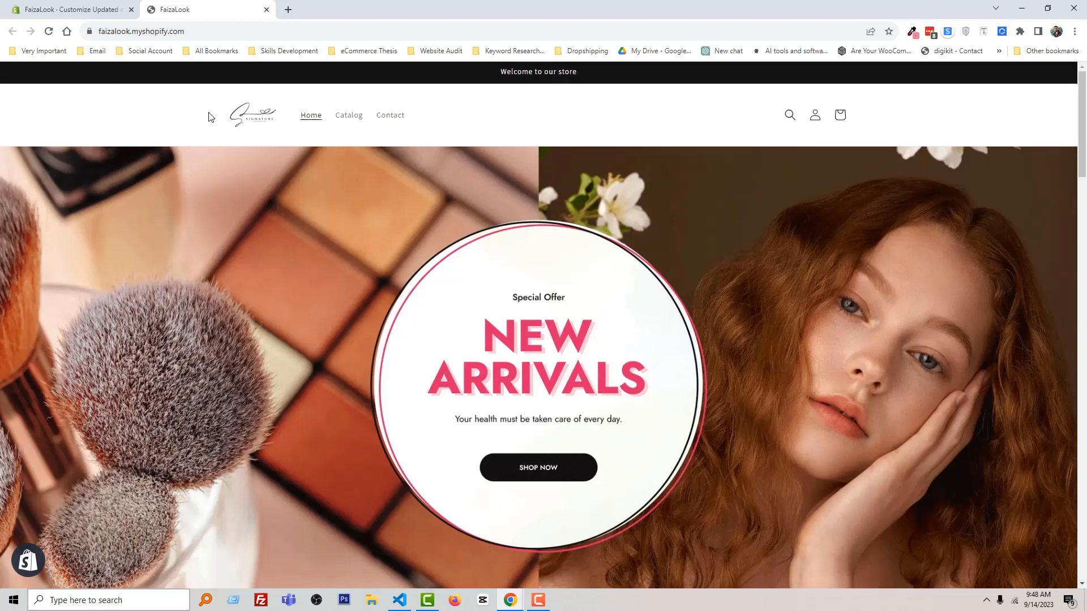
pyautogui.moveTo(241, 144)
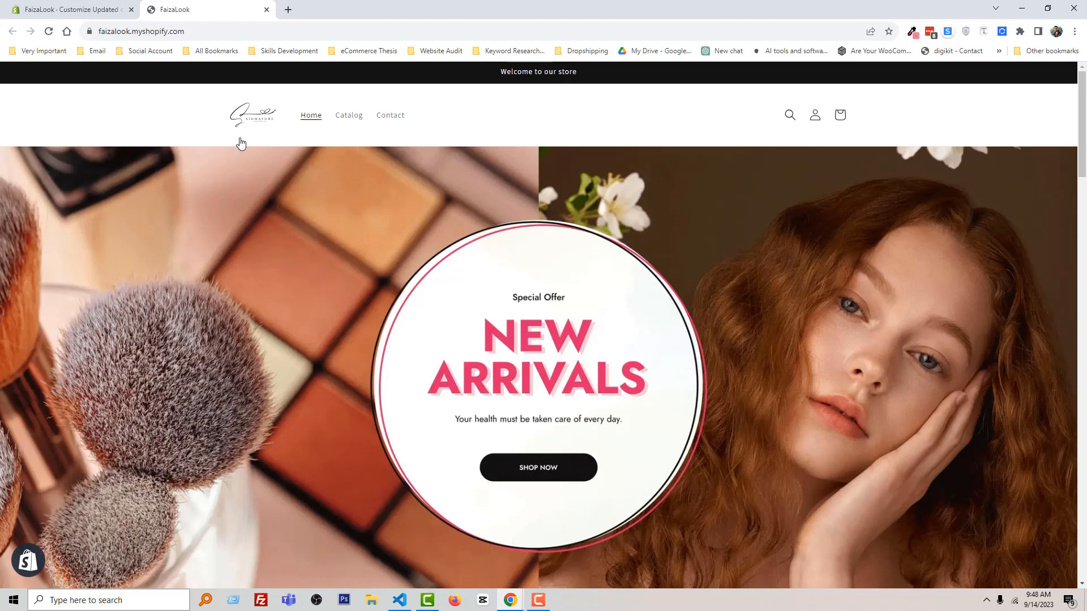